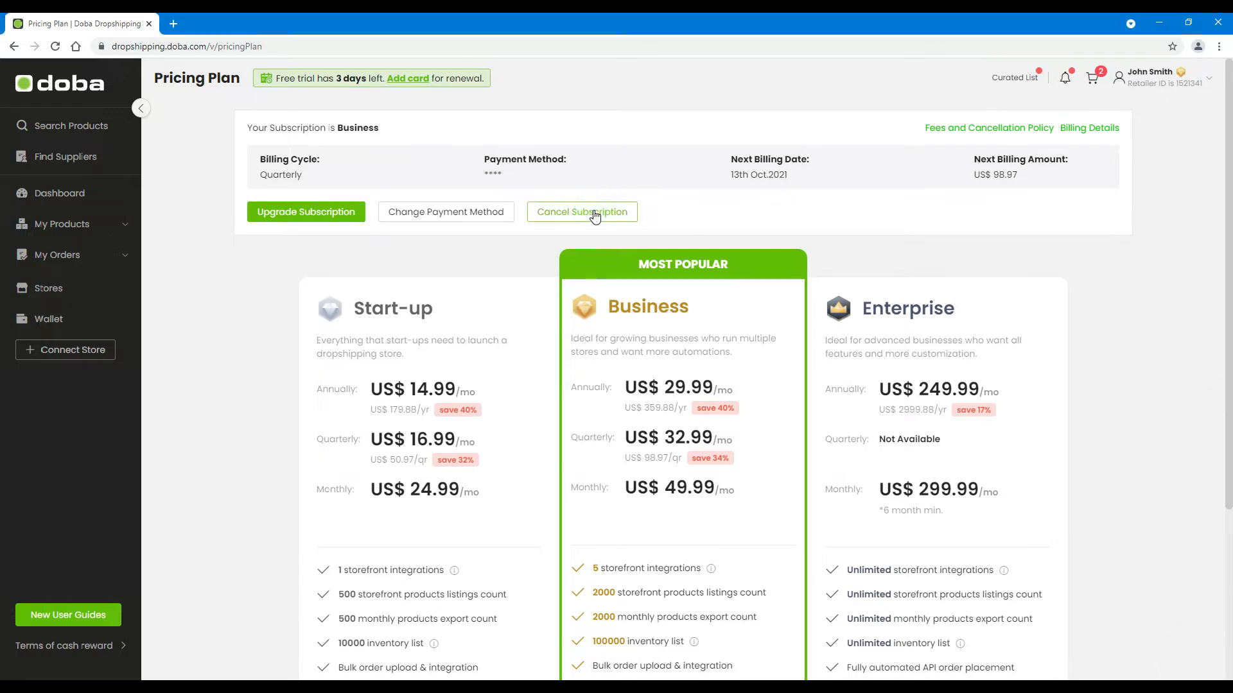
Step: Start cancelling the current Business-Quarterly subscription from the Pricing Plan page
click(581, 211)
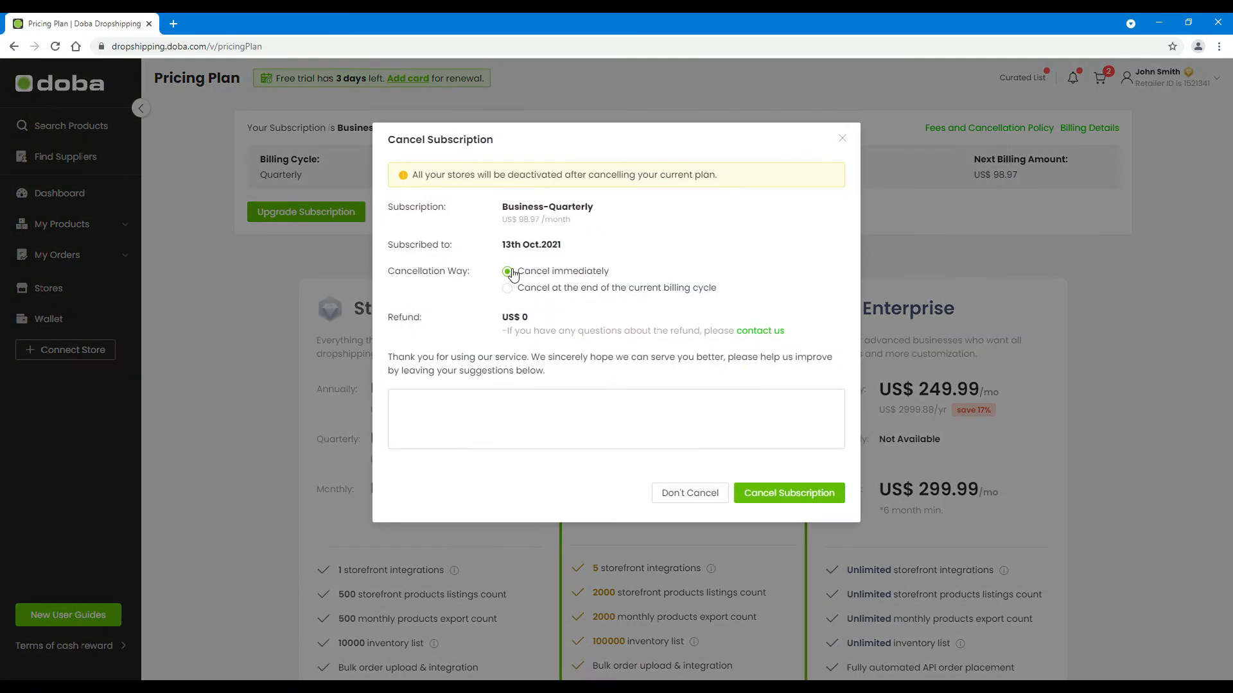
Step: Choose immediate cancellation instead of ending at the billing cycle, with US$0 refund
click(508, 287)
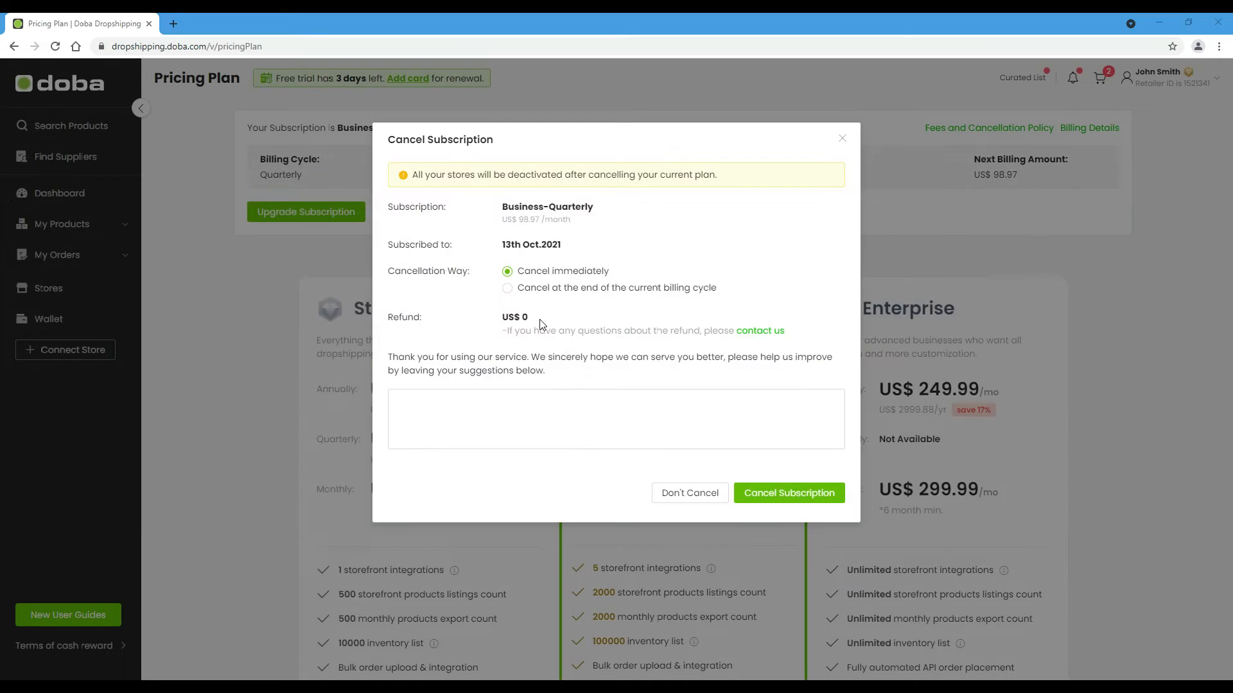
Step: Focus the empty suggestions field in the cancellation form, keeping immediate cancellation
click(616, 419)
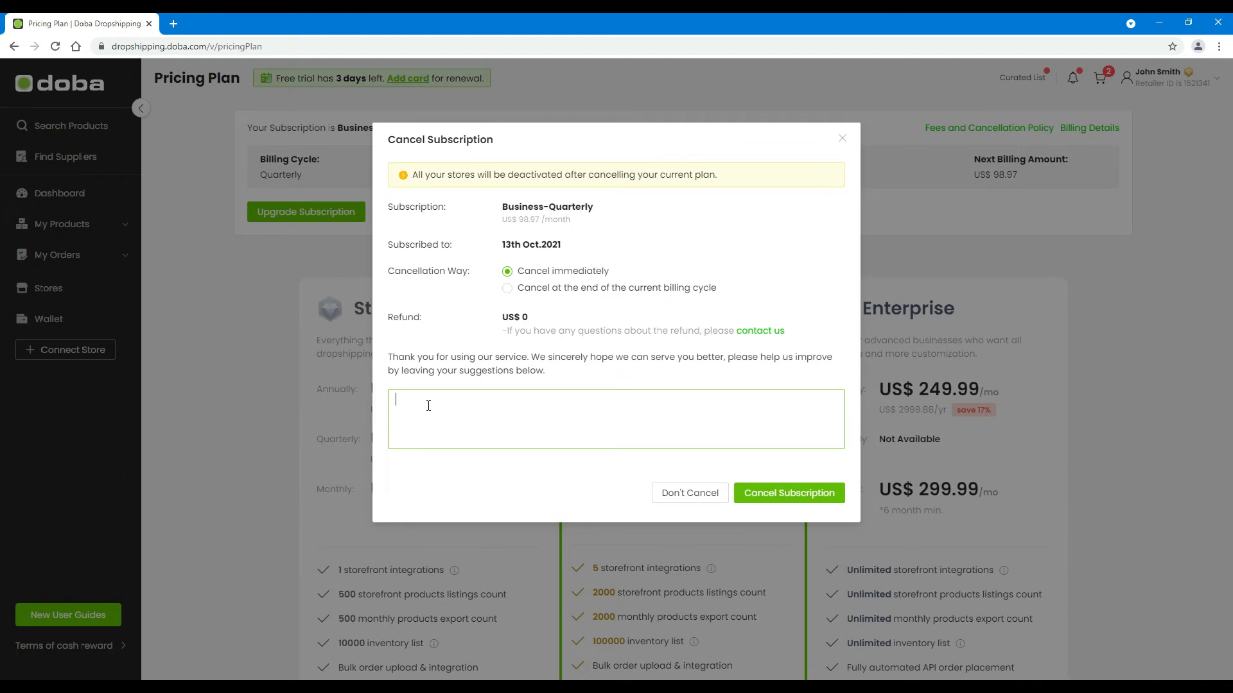
Step: Confirm the cancellation and pick the Start-up plan billed annually at US$179.88
click(787, 494)
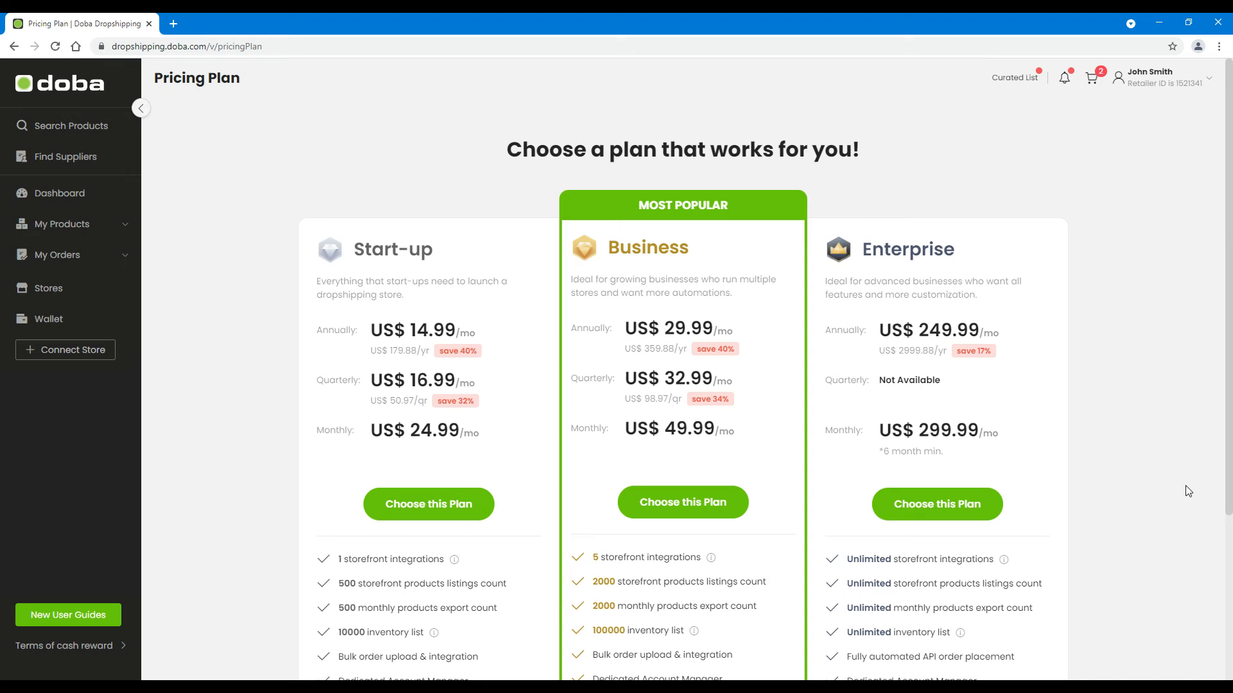
click(427, 503)
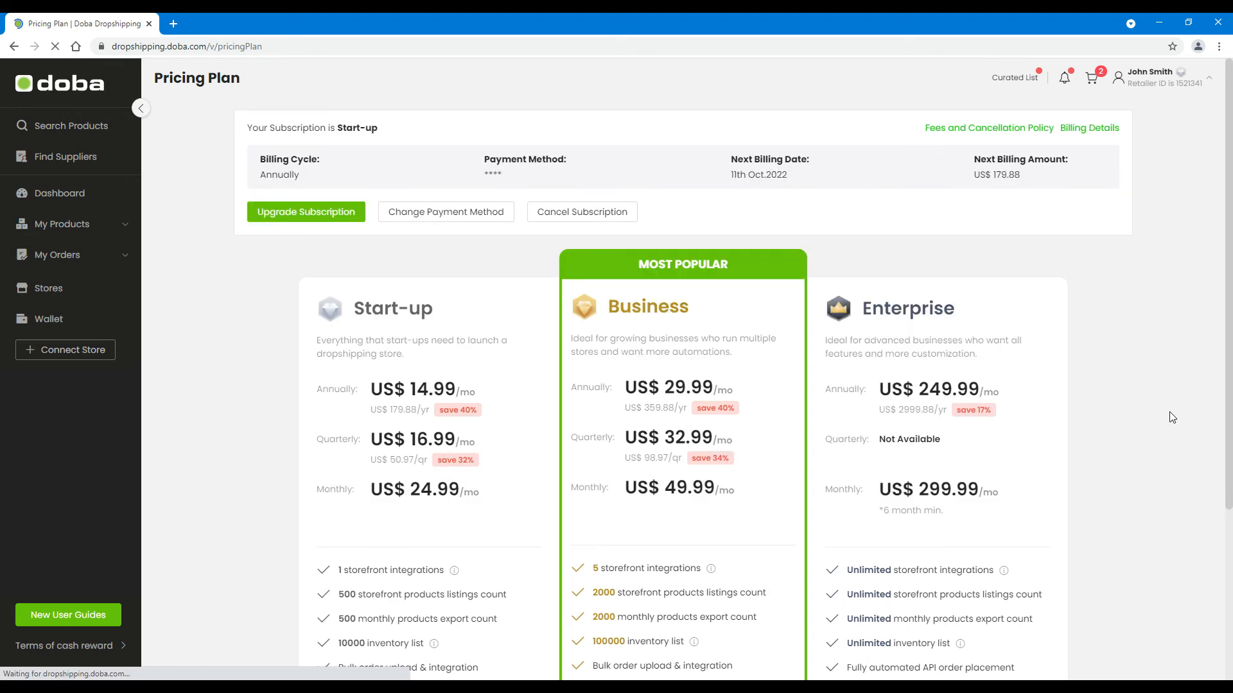